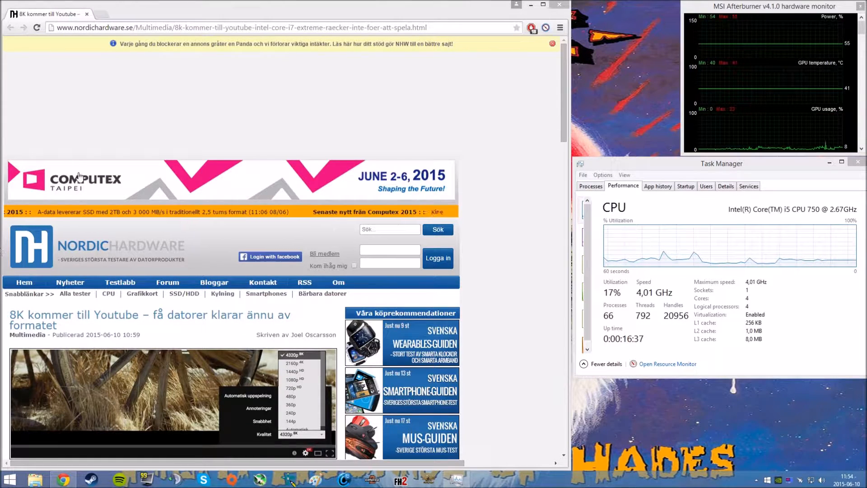
mouse_move(107, 225)
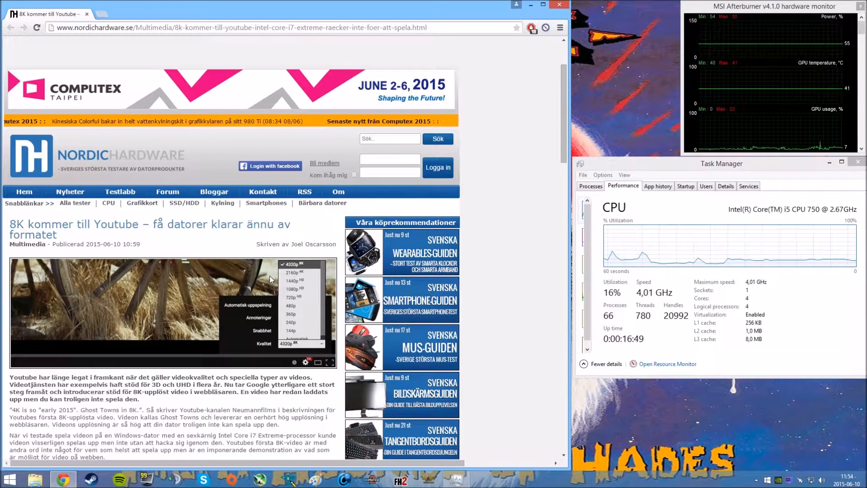
Scroll the NordicHardware article down past the comment form and back to the embedded Ghost Towns in 8K player
scroll(down, 3)
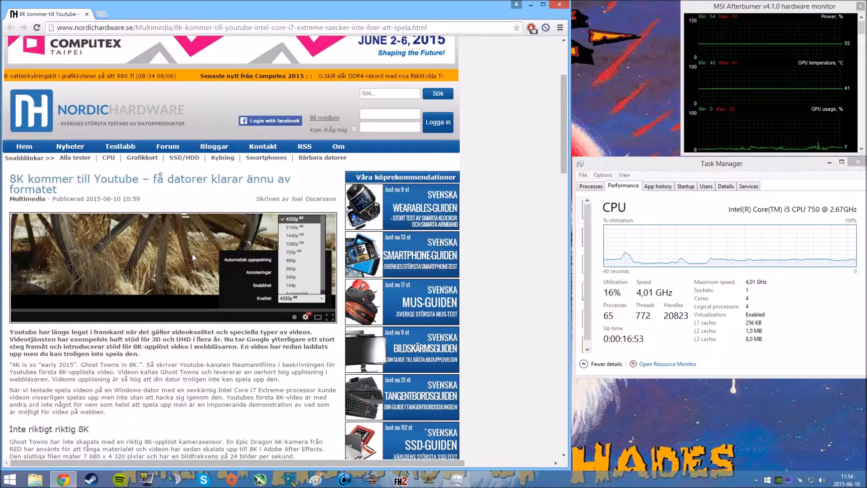
scroll(down, 3)
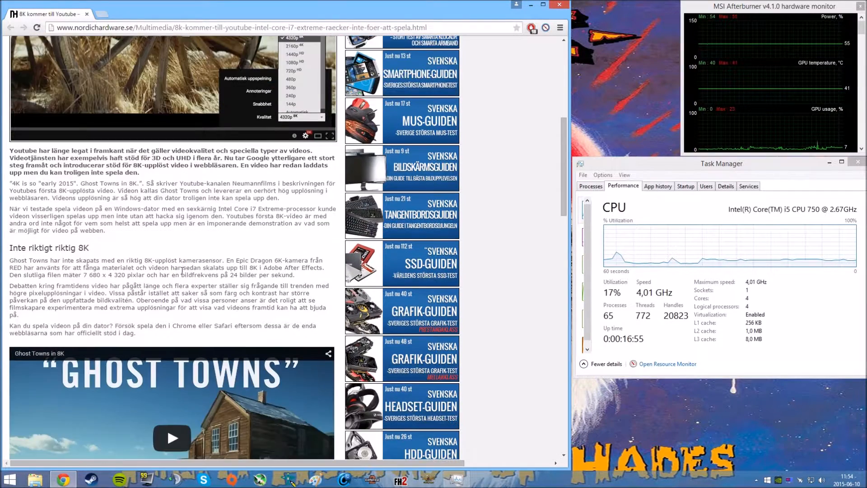
scroll(down, 3)
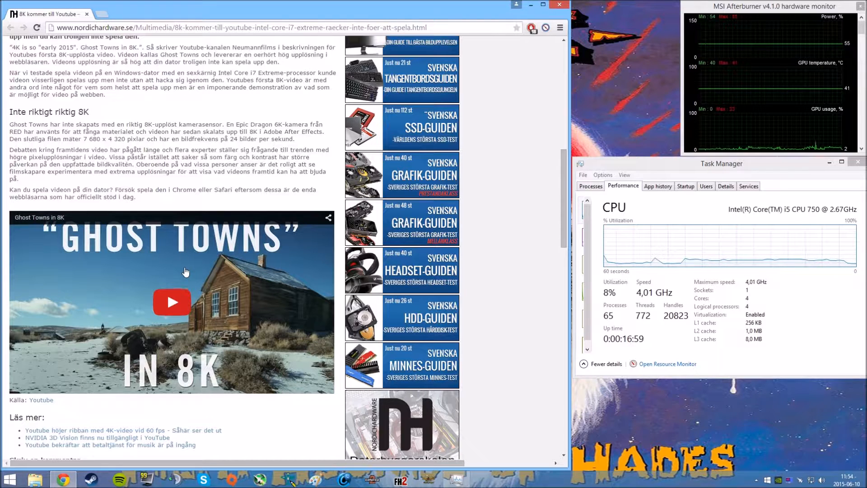
mouse_move(166, 286)
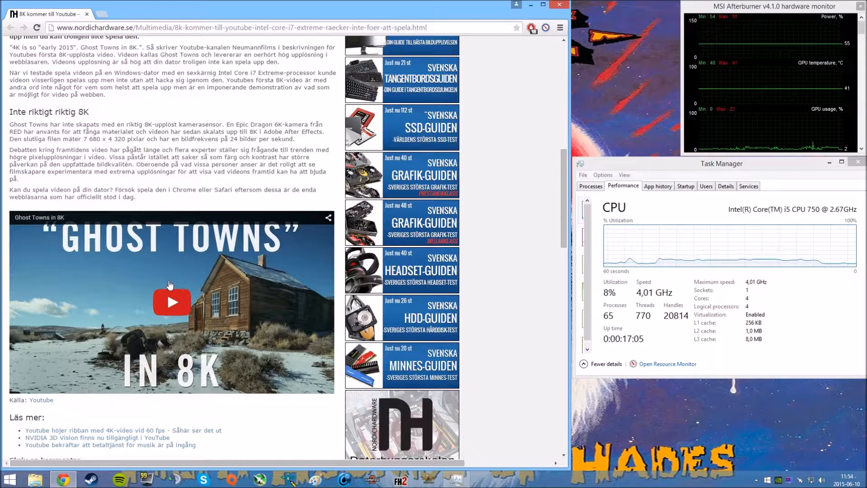
mouse_move(189, 250)
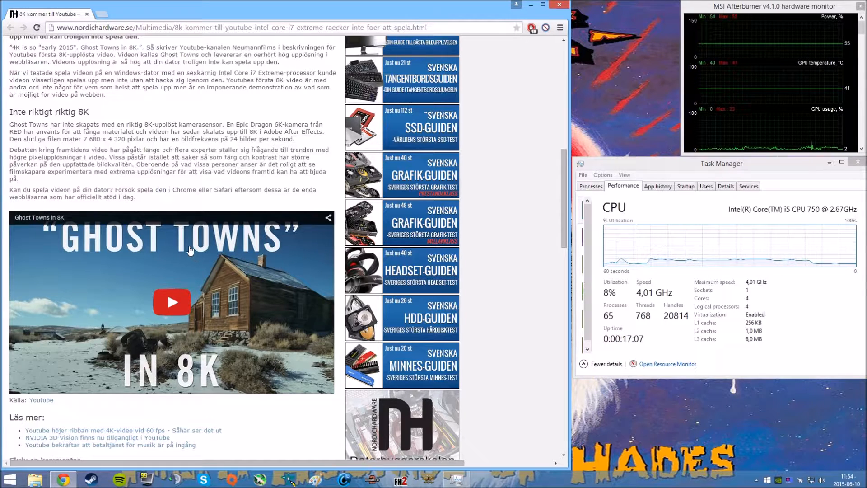
scroll(down, 3)
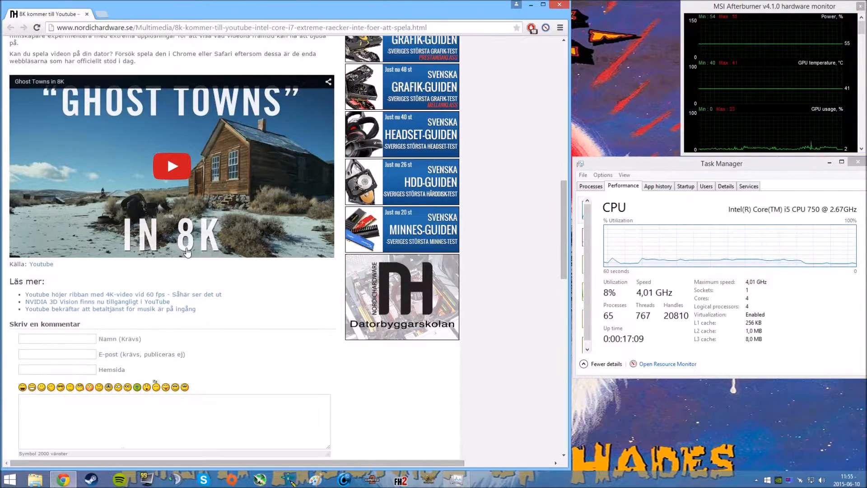
scroll(down, 3)
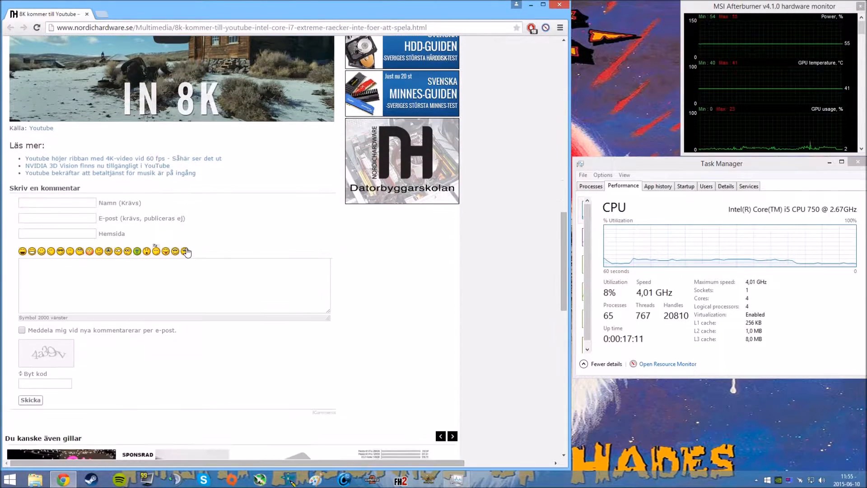
scroll(up, 3)
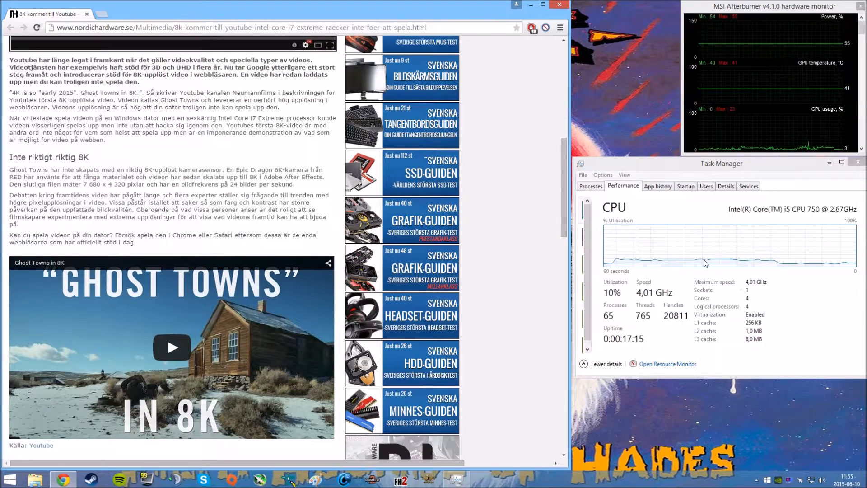
mouse_move(719, 251)
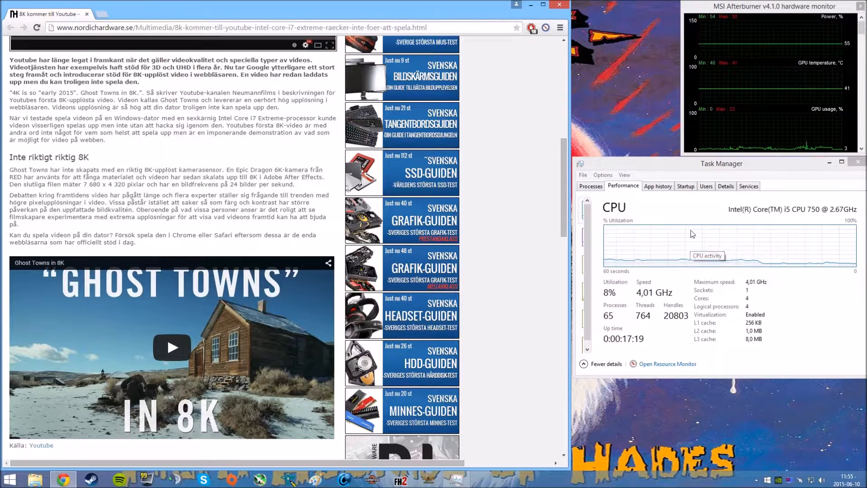
mouse_move(785, 114)
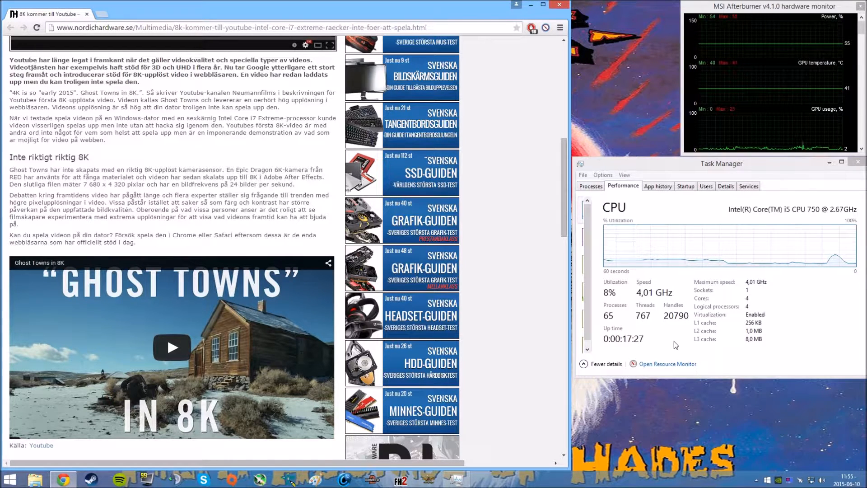
scroll(down, 3)
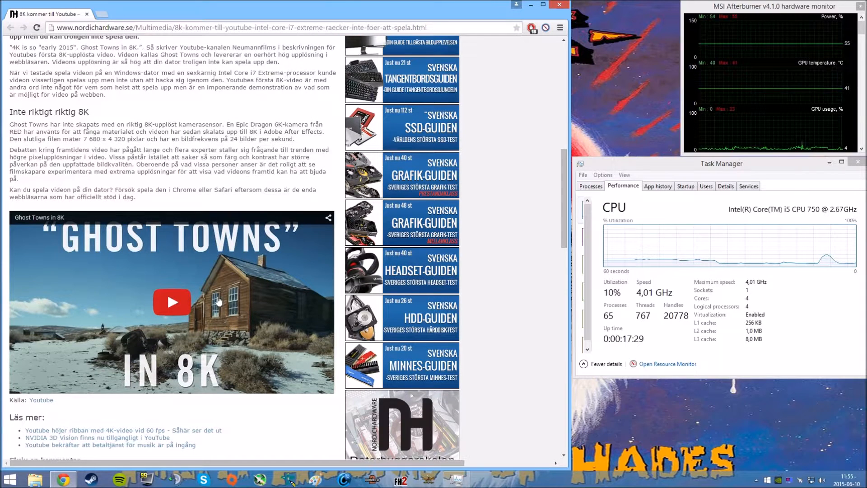
scroll(down, 3)
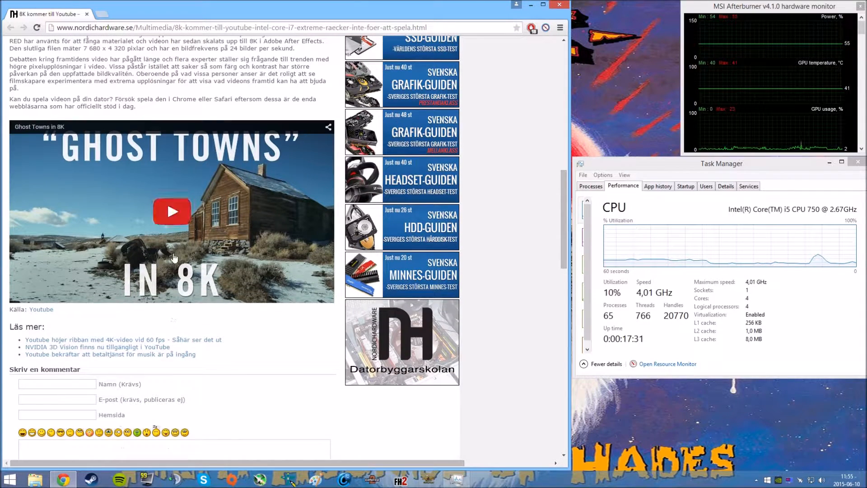
Start the embedded Ghost Towns in 8K video and set its playback quality to 2160p 4K
click(171, 210)
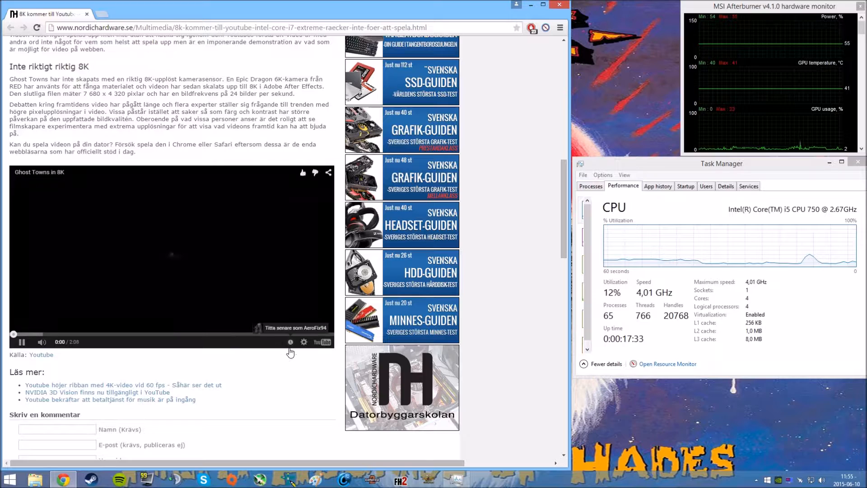
click(304, 341)
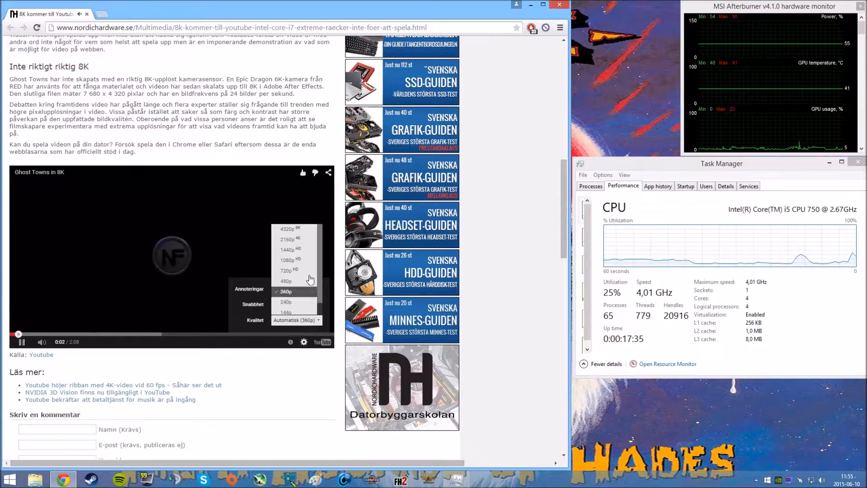
scroll(up, 3)
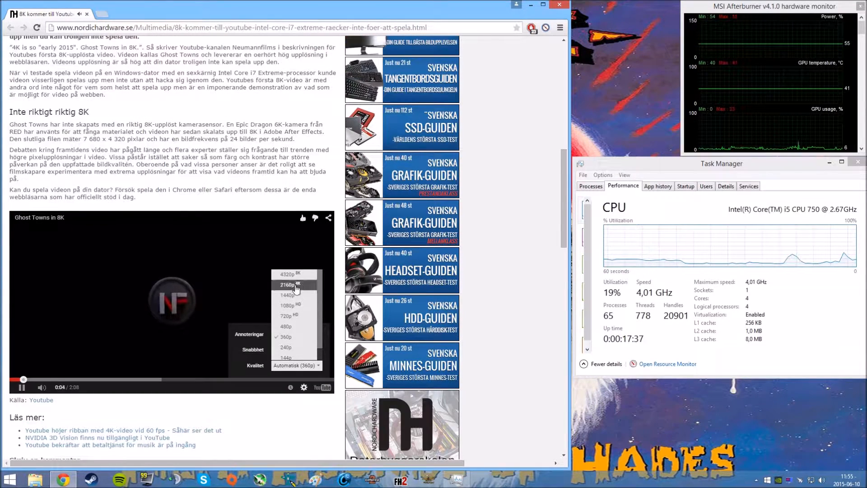
click(287, 285)
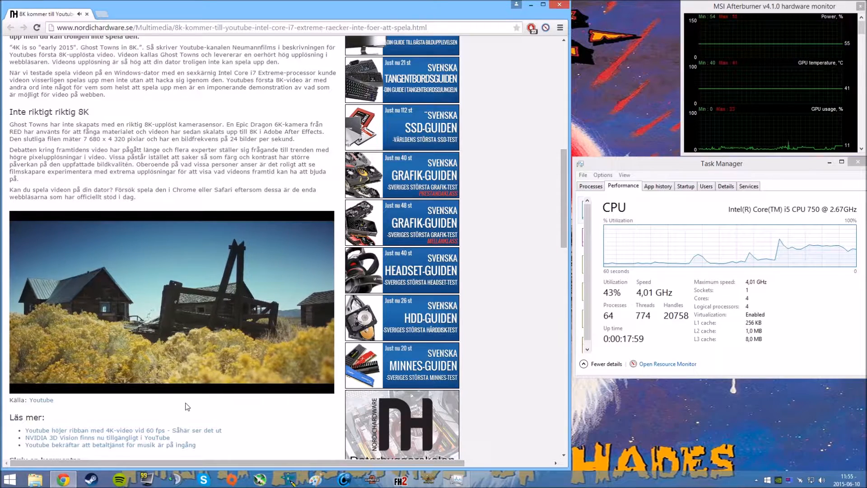
Move Ghost Towns in 8K to its own youtube.com page and switch it to fullscreen
click(166, 303)
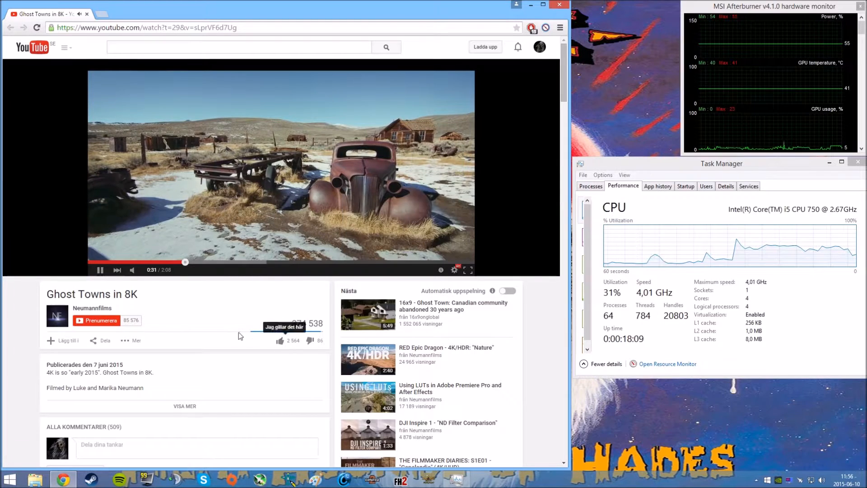
mouse_move(223, 290)
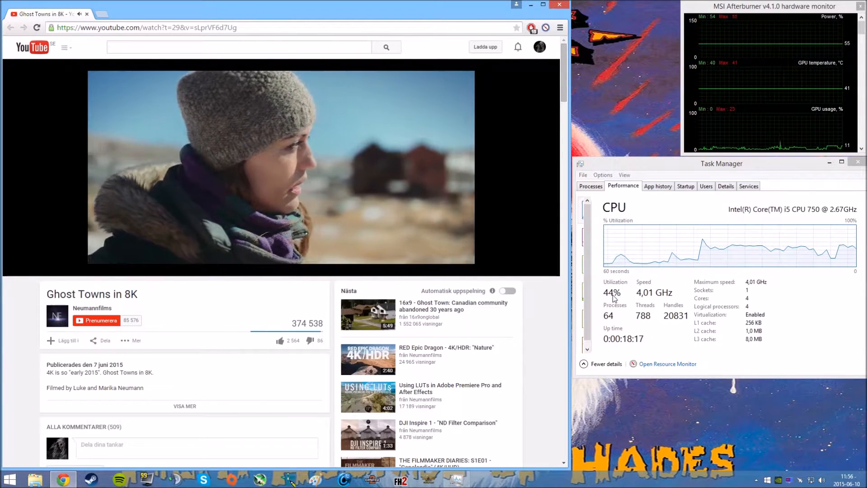
click(543, 5)
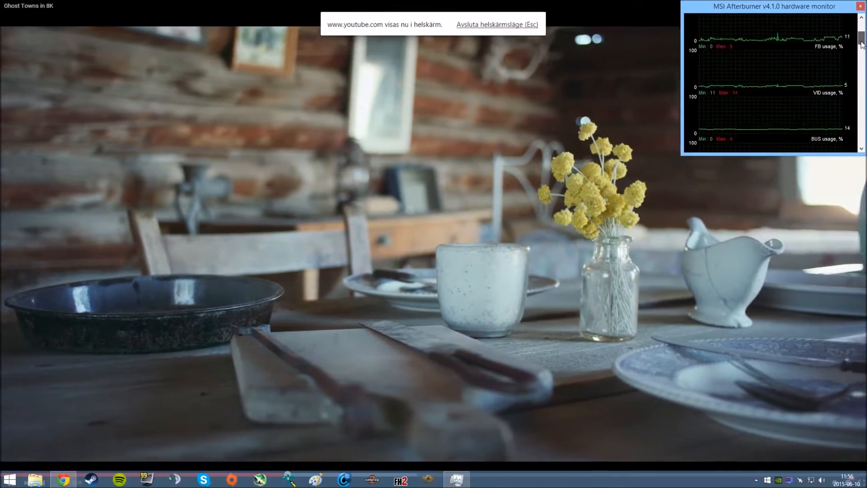
Reveal the CPU usage graphs in MSI Afterburner while the 8K video plays fullscreen
scroll(down, 3)
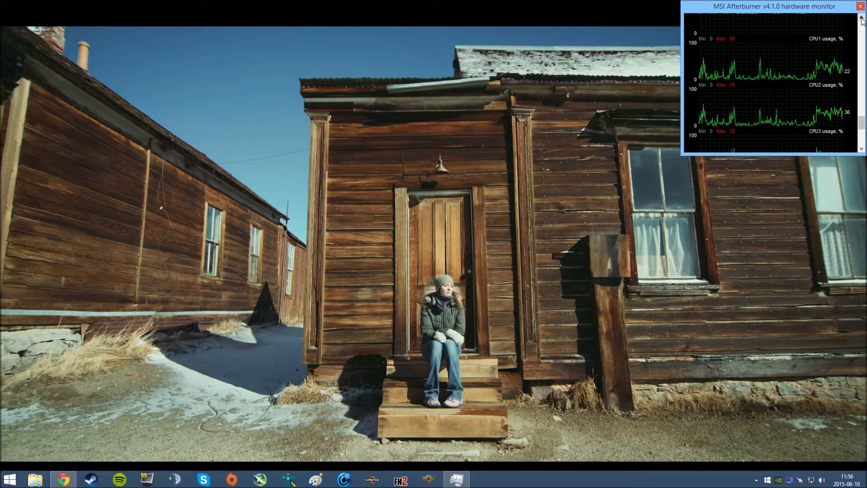
click(852, 482)
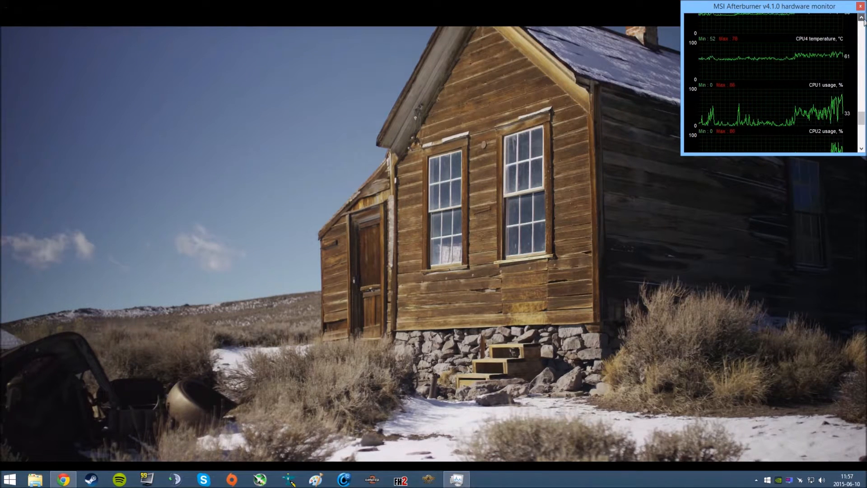
Scroll the MSI Afterburner graph list to the per-core CPU temperature graphs during fullscreen playback
scroll(up, 3)
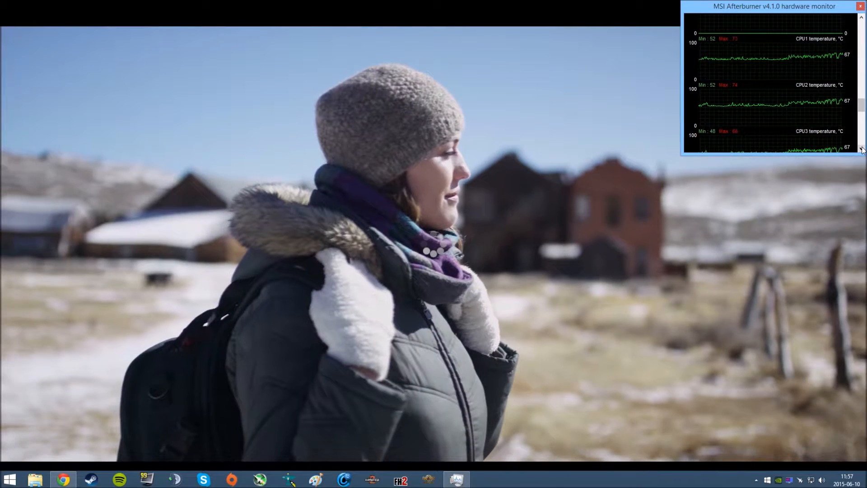
scroll(down, 3)
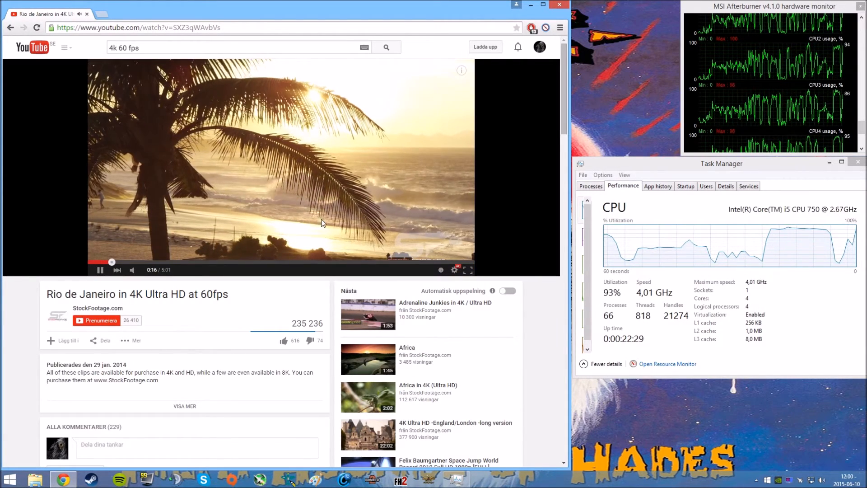
Jump Rio de Janeiro in 4K 60fps back to near its start on the progress bar
click(95, 262)
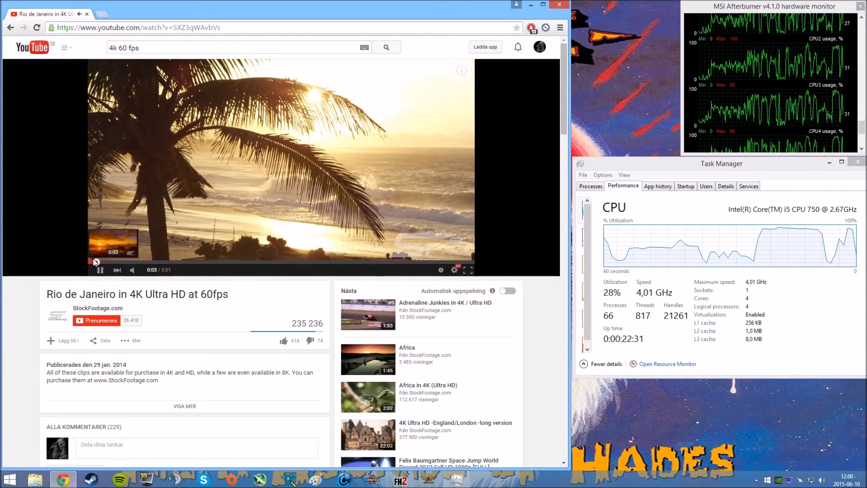